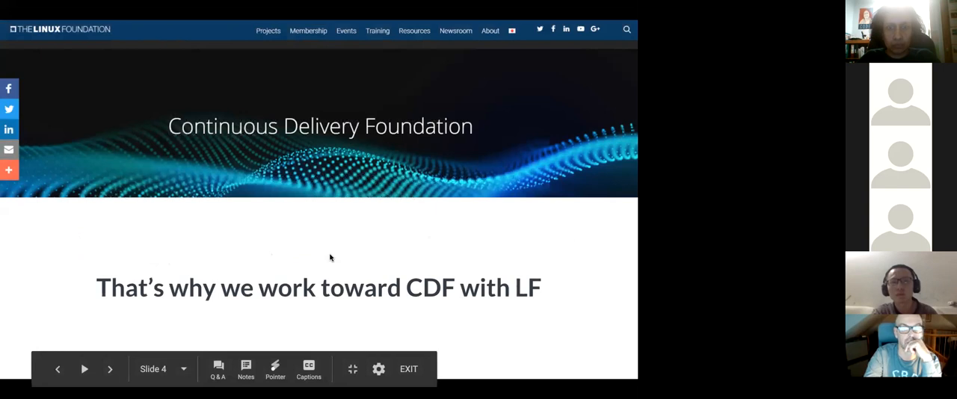
# Advance the slideshow through the Linux Foundation growth slide to 'Rise of Cloud Native + CD'.
pyautogui.click(109, 369)
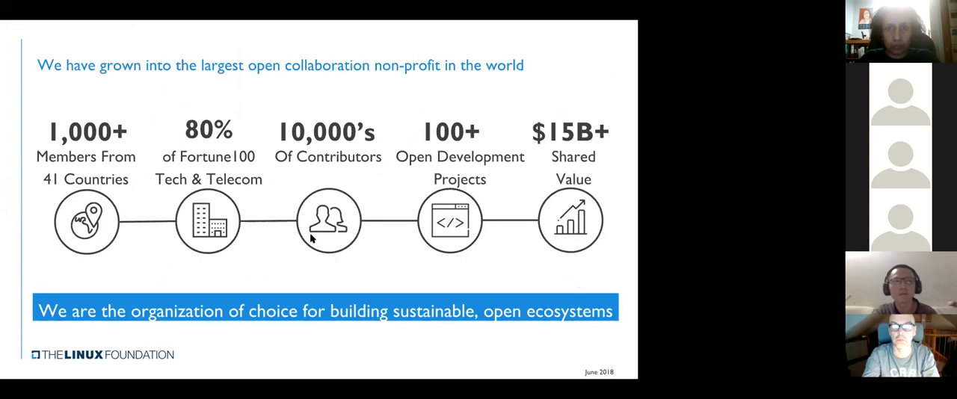
pyautogui.moveTo(354, 36)
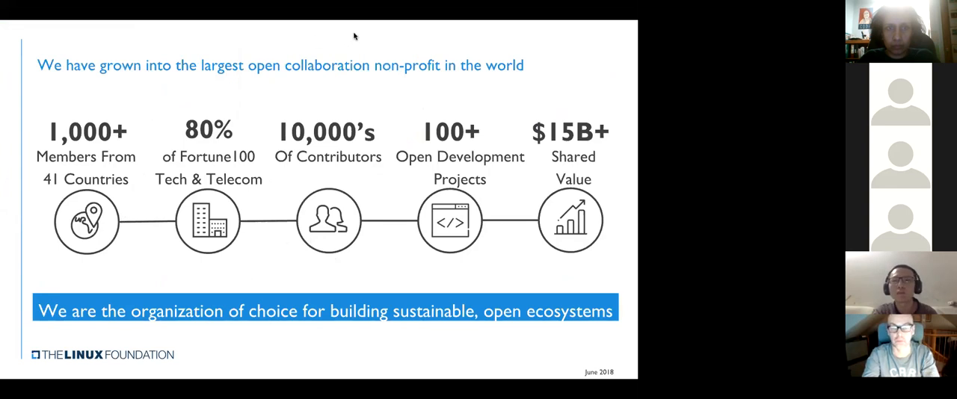
pyautogui.moveTo(312, 267)
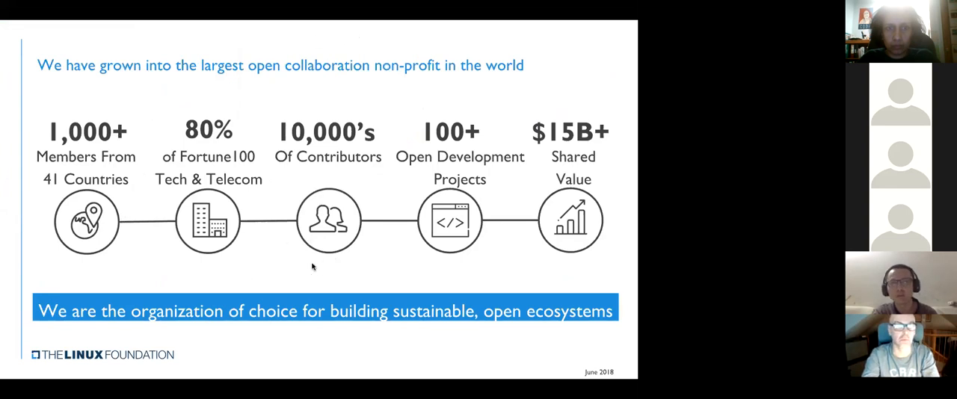
pyautogui.moveTo(313, 276)
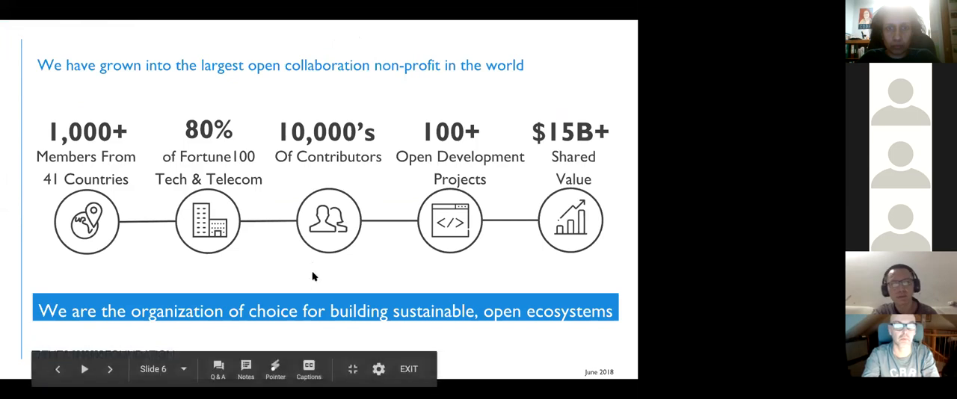
pyautogui.click(110, 370)
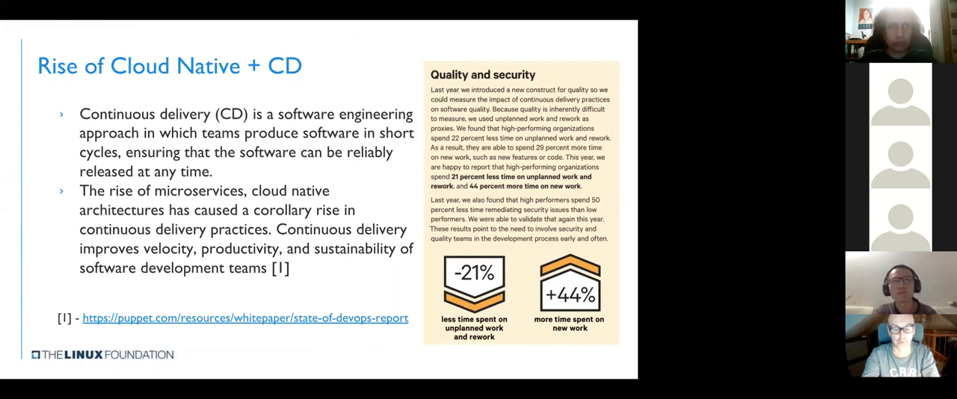
pyautogui.moveTo(312, 215)
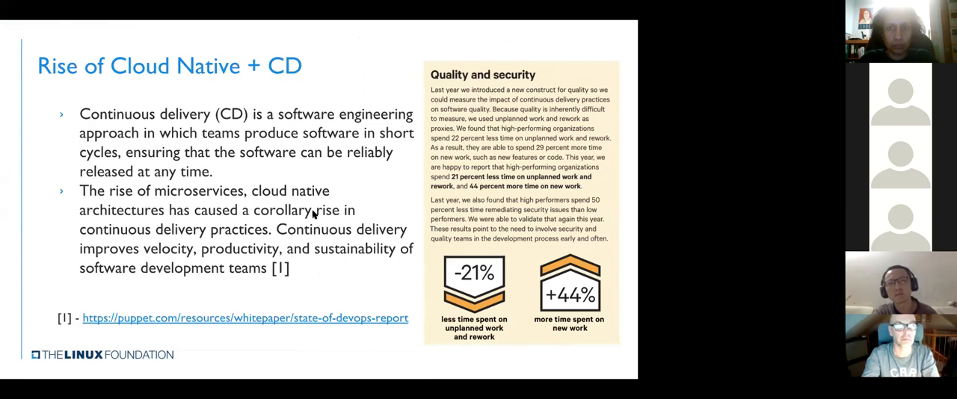
pyautogui.moveTo(295, 240)
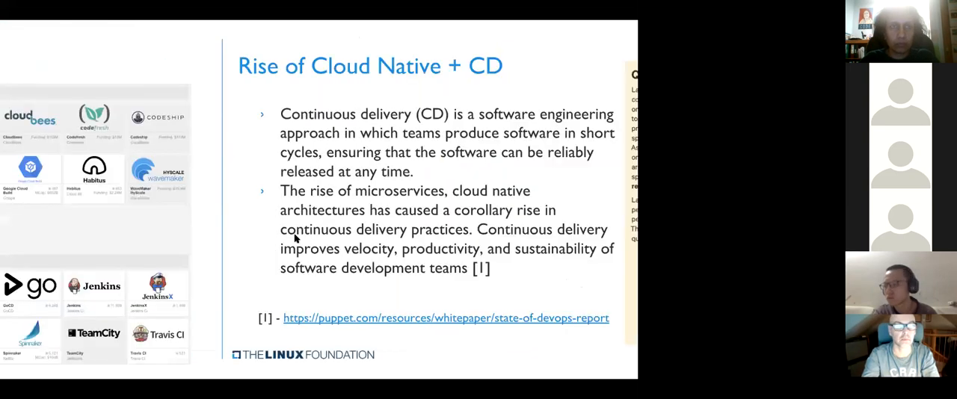
pyautogui.press('Right')
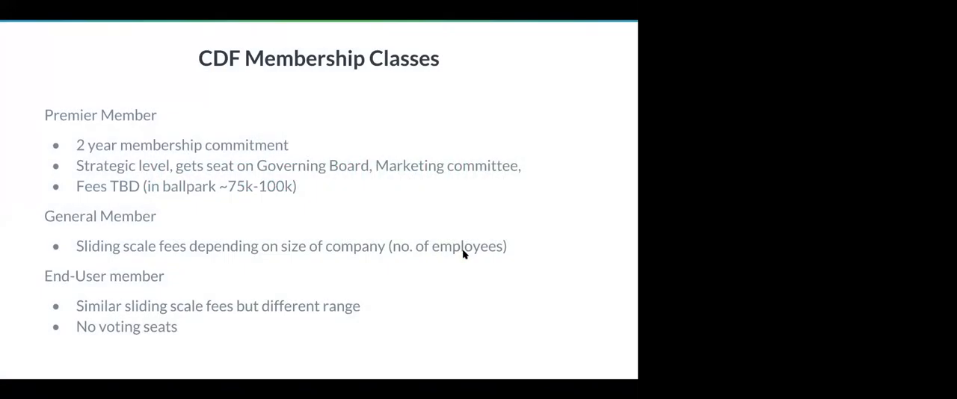
pyautogui.moveTo(409, 177)
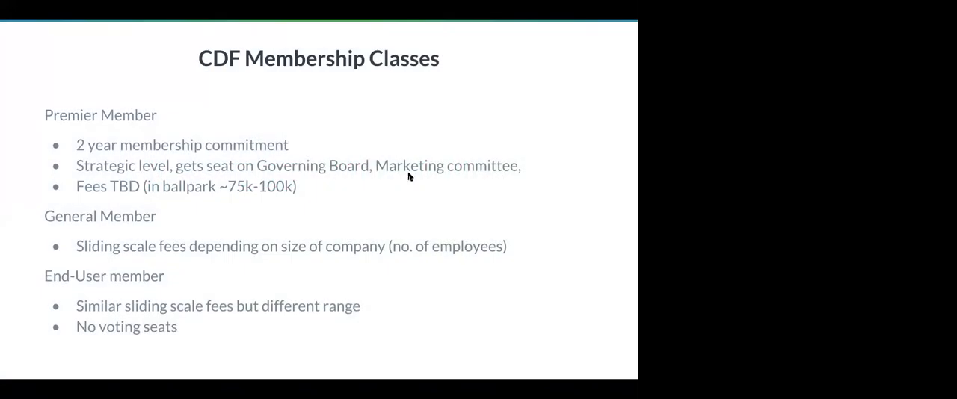
pyautogui.moveTo(334, 30)
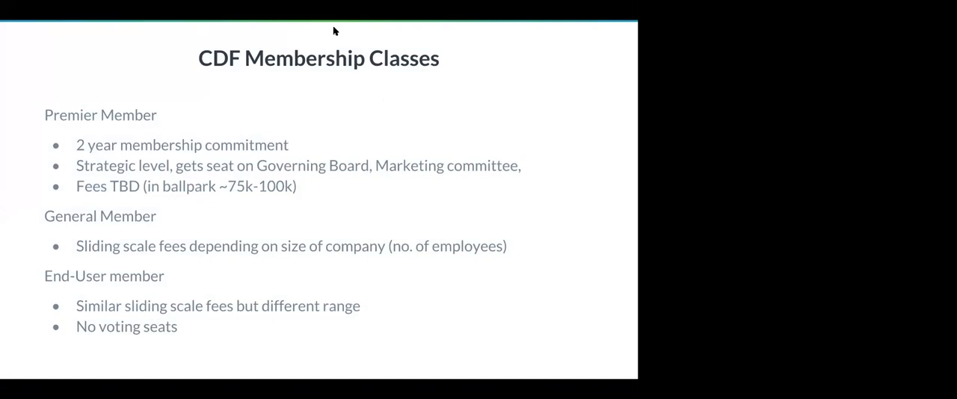
pyautogui.moveTo(325, 153)
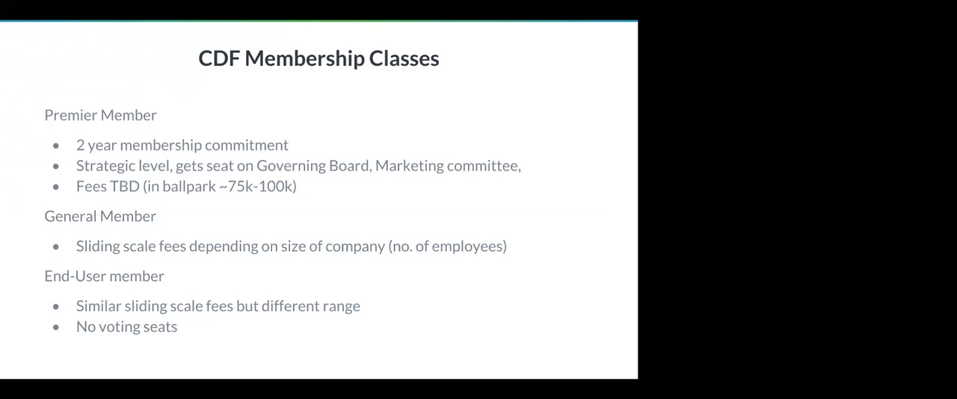
pyautogui.moveTo(379, 242)
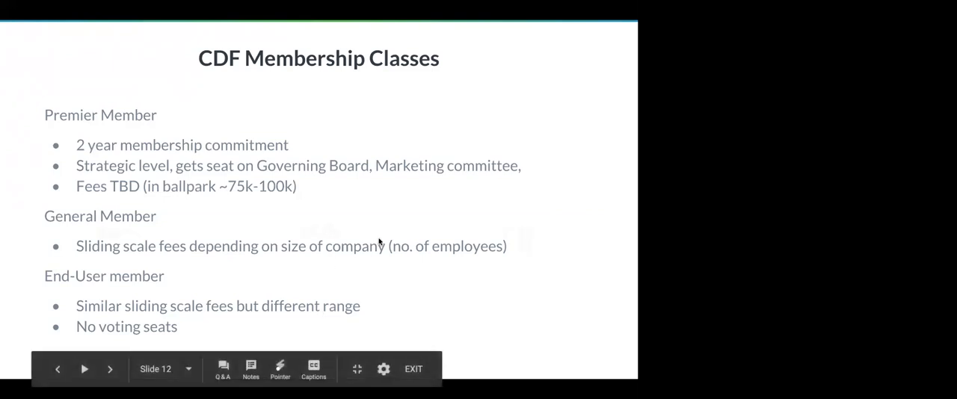
pyautogui.click(110, 368)
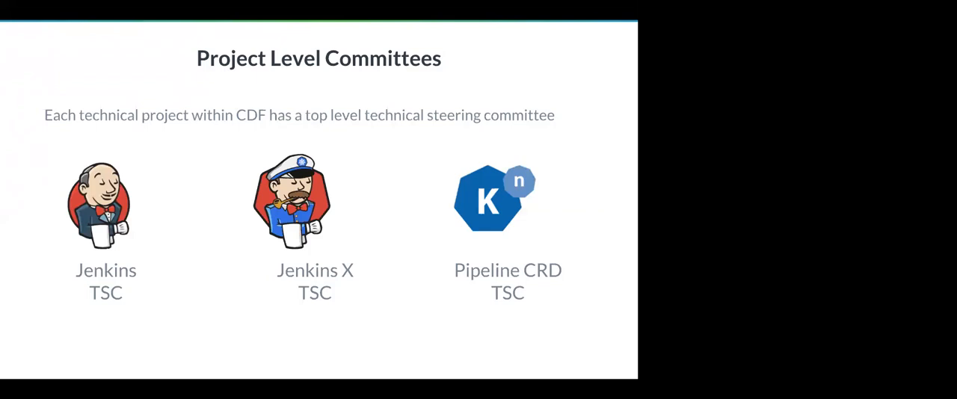
pyautogui.press('Right')
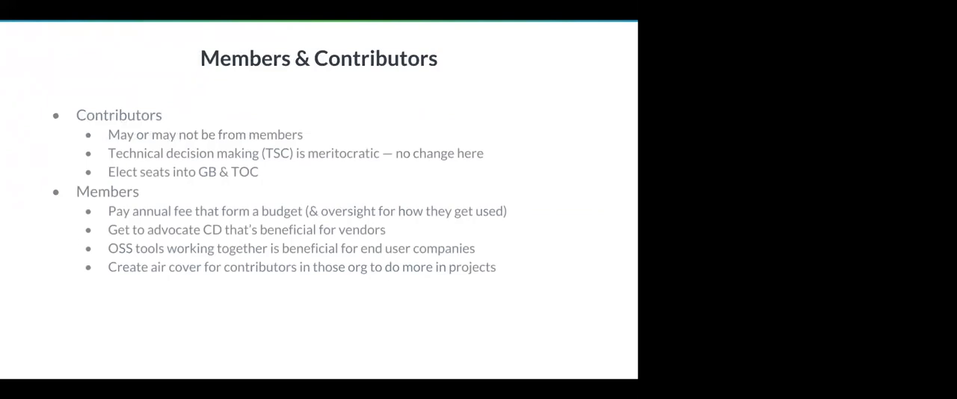
pyautogui.moveTo(323, 170)
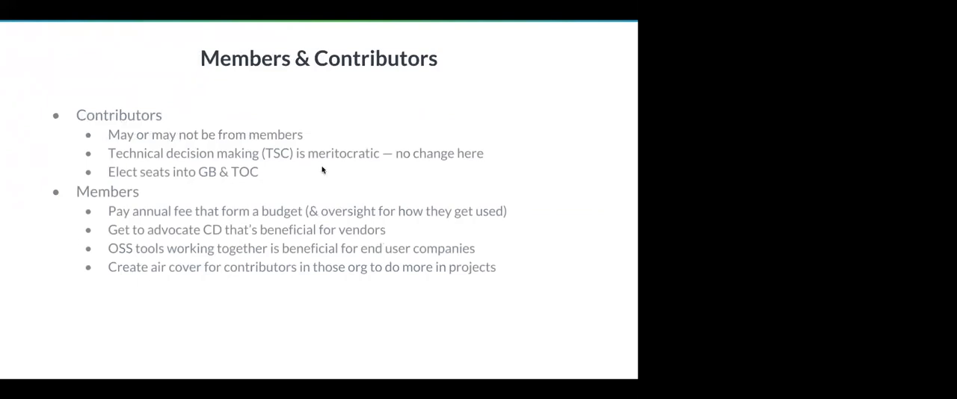
pyautogui.moveTo(279, 50)
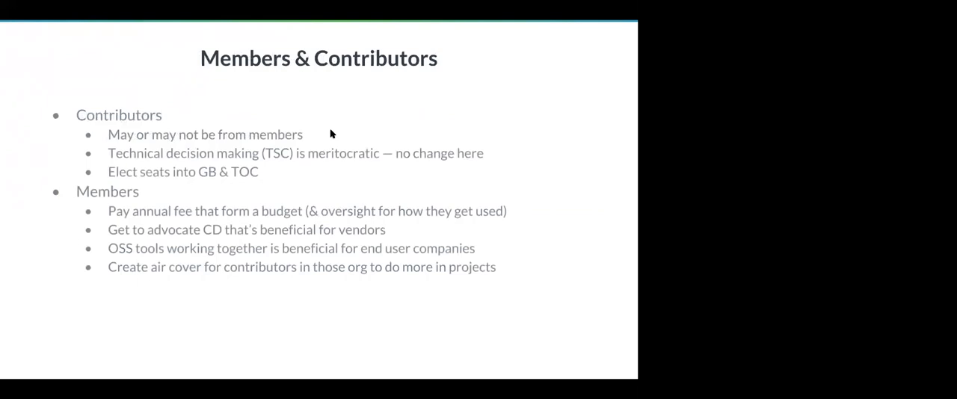
pyautogui.moveTo(171, 198)
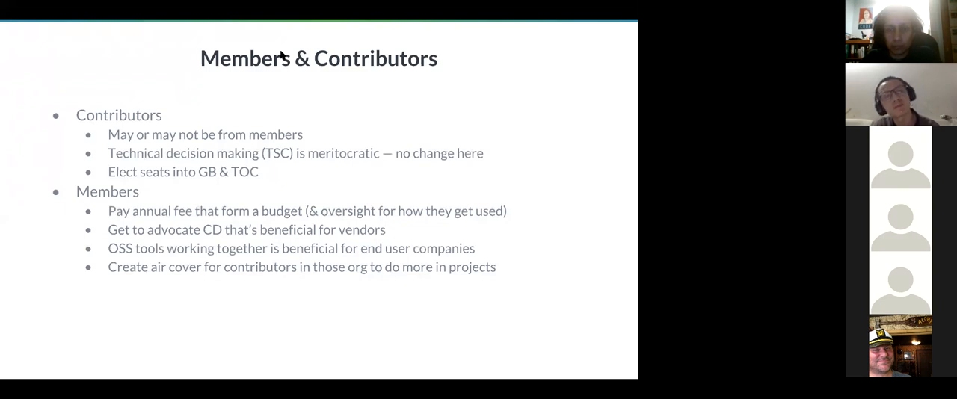
pyautogui.moveTo(187, 50)
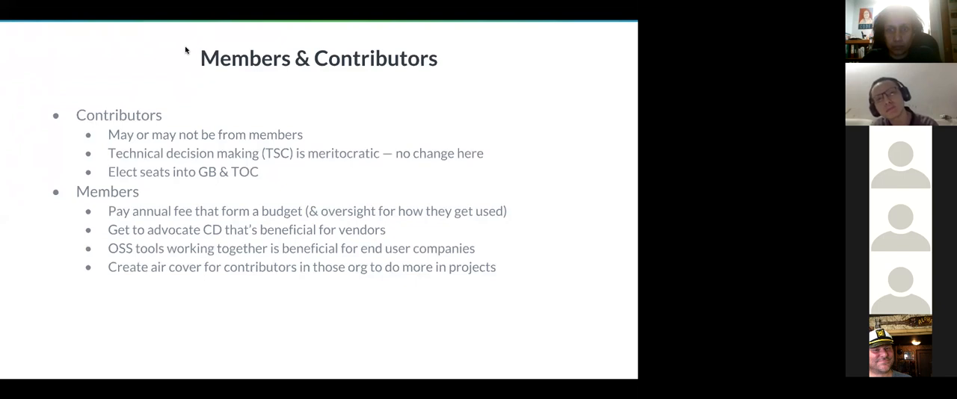
pyautogui.moveTo(284, 247)
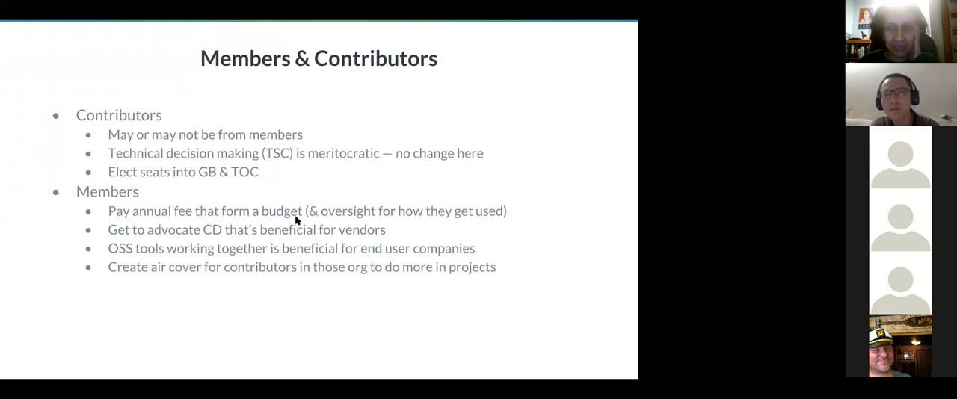
pyautogui.moveTo(285, 135)
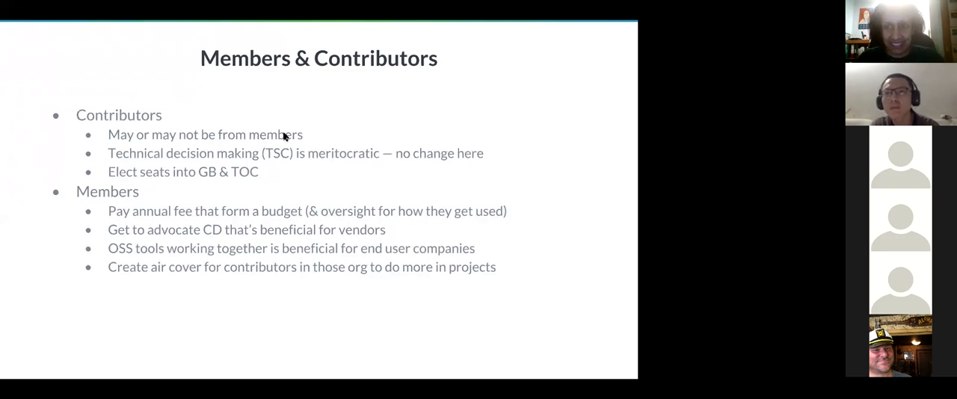
pyautogui.moveTo(179, 46)
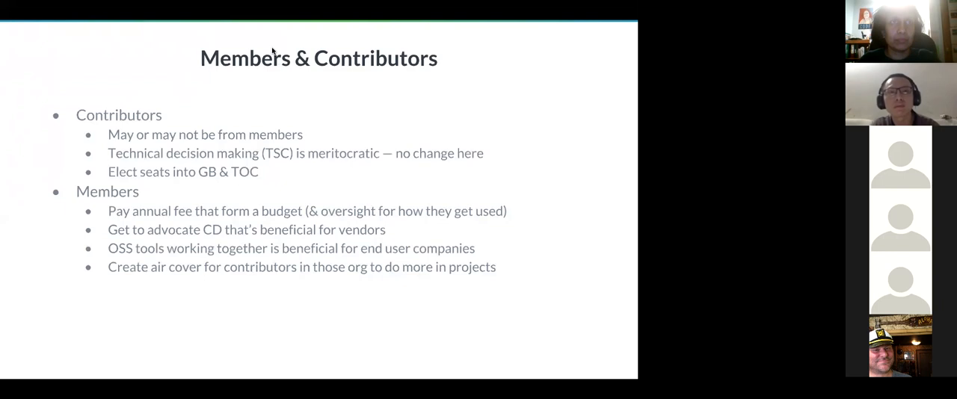
pyautogui.moveTo(403, 258)
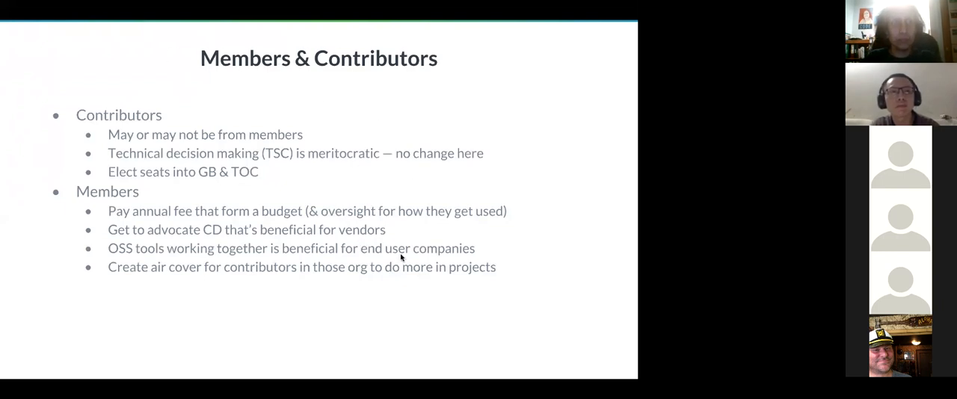
pyautogui.moveTo(490, 50)
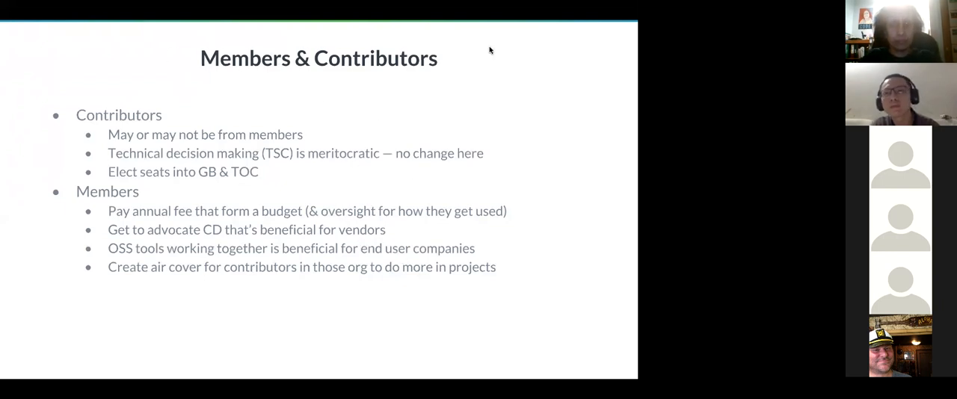
pyautogui.moveTo(501, 77)
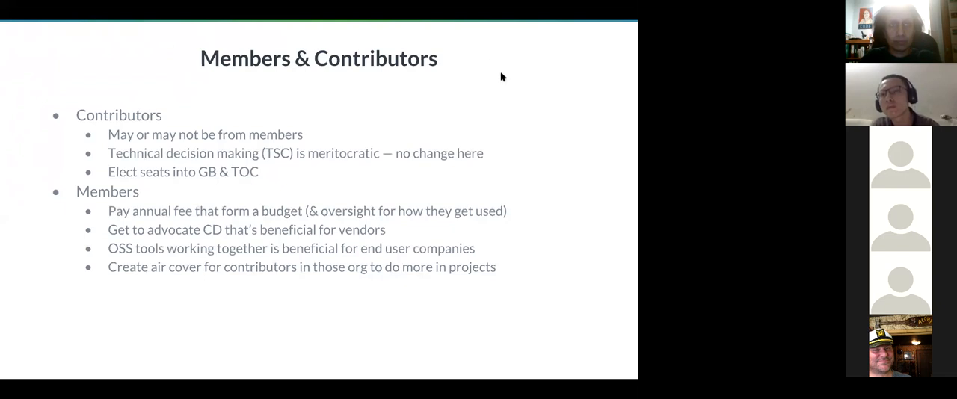
pyautogui.moveTo(483, 54)
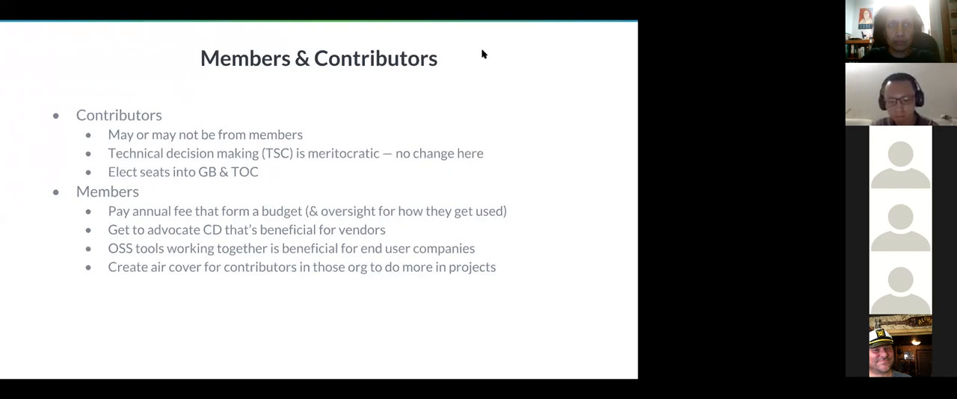
pyautogui.moveTo(498, 70)
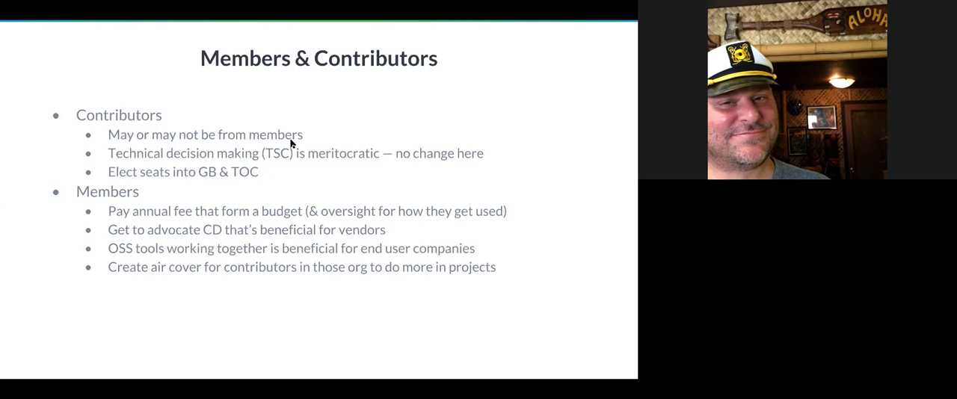
pyautogui.moveTo(187, 57)
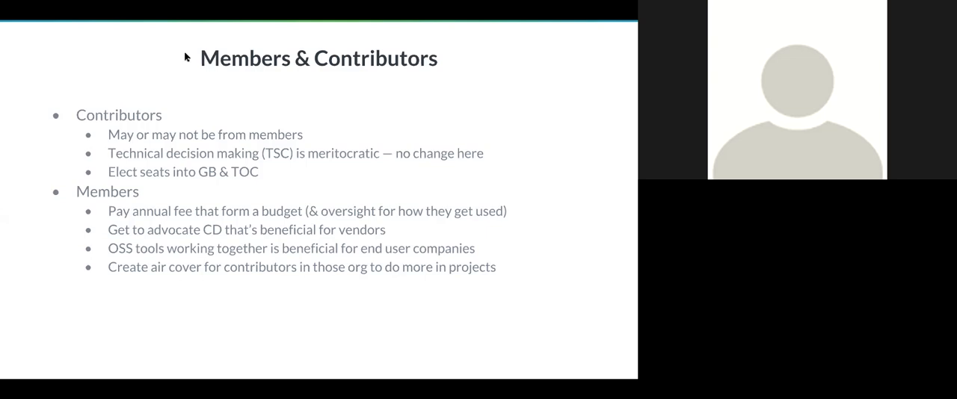
pyautogui.moveTo(161, 91)
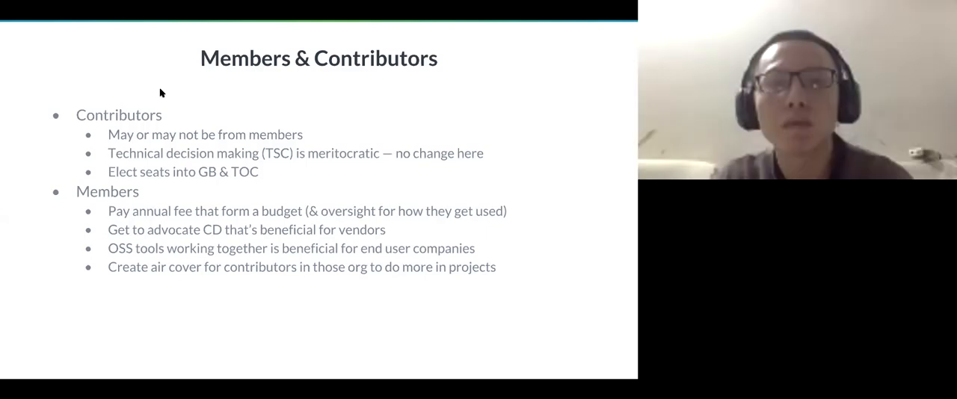
pyautogui.moveTo(186, 54)
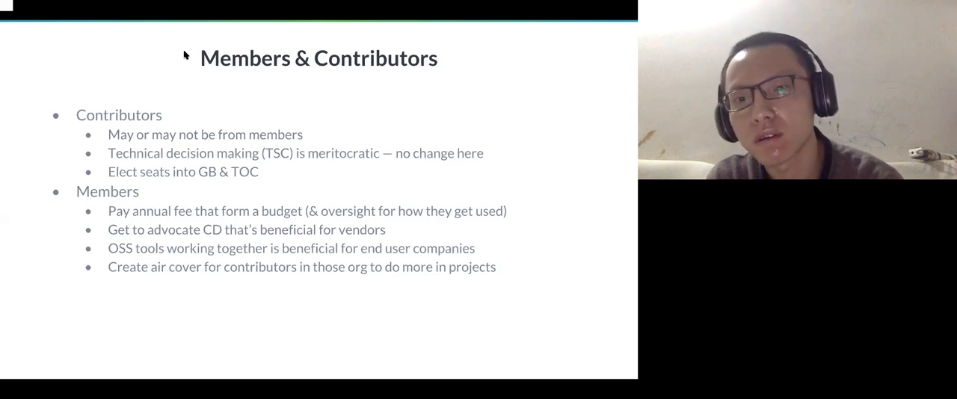
pyautogui.moveTo(157, 128)
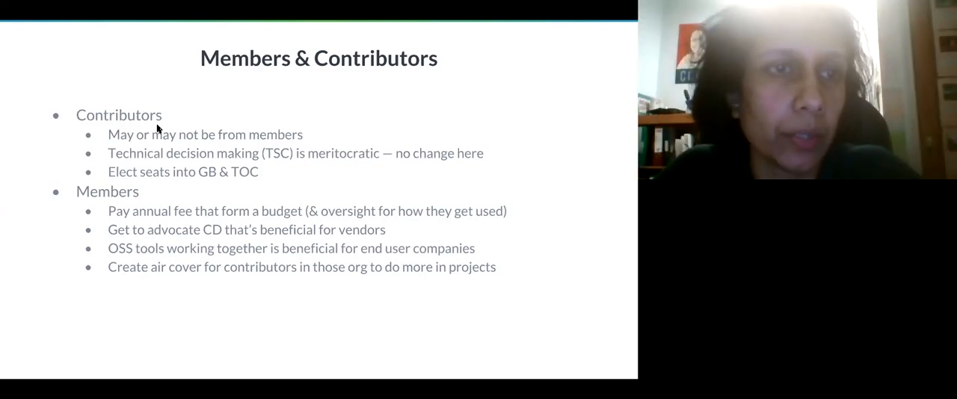
pyautogui.moveTo(176, 48)
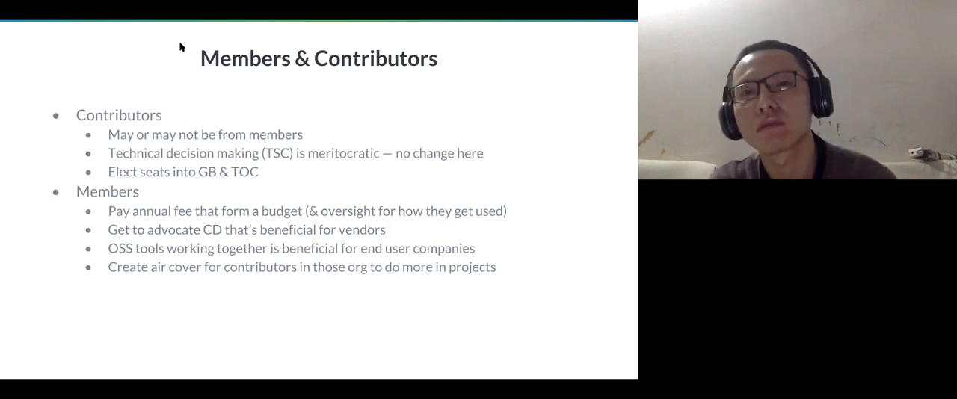
pyautogui.moveTo(138, 127)
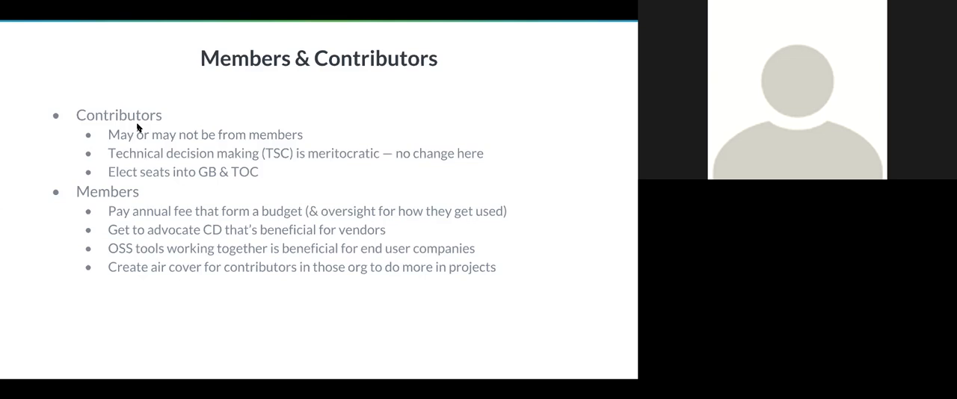
pyautogui.moveTo(318, 118)
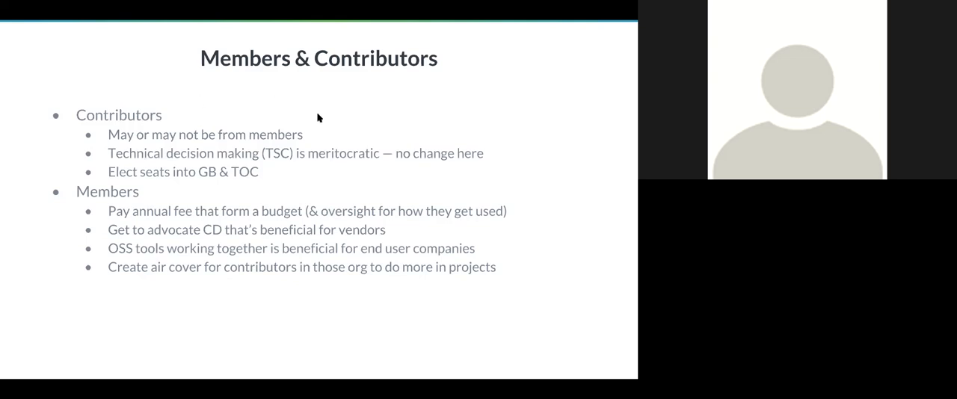